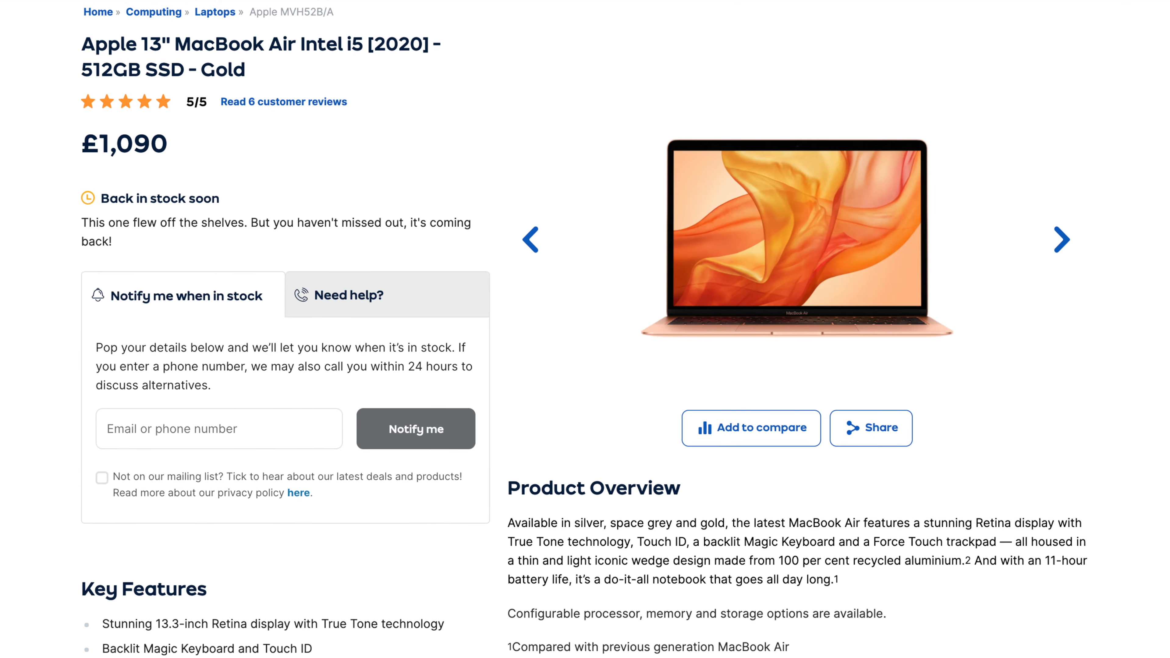
{"action": "scroll", "scroll_direction": "down", "scroll_amount": 3}
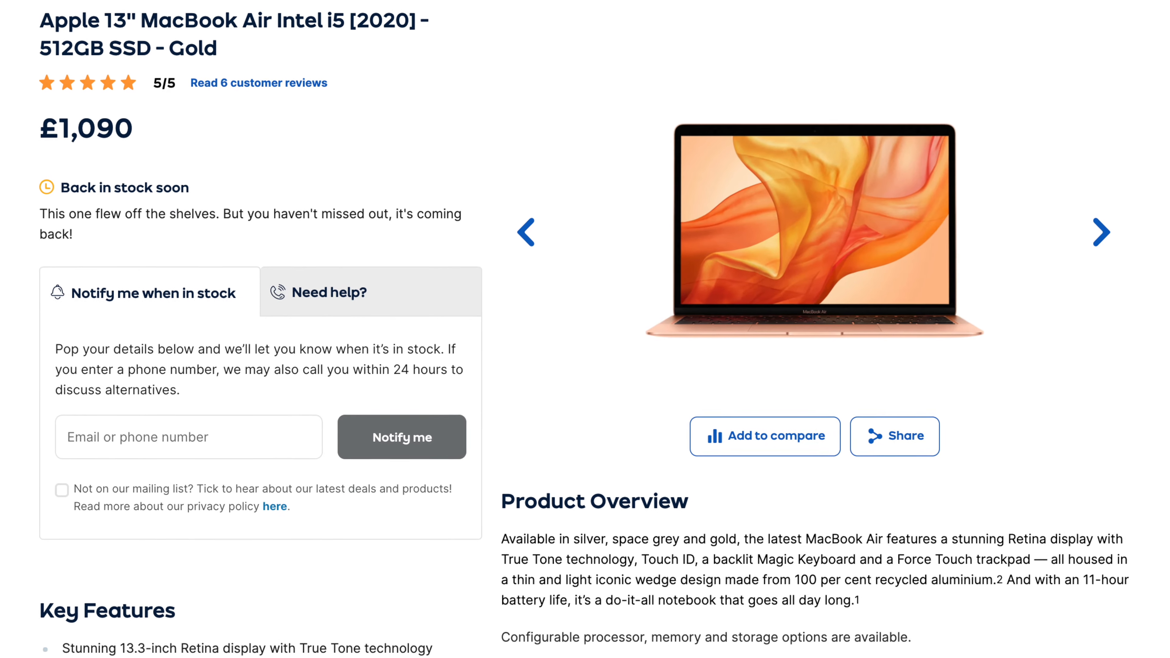